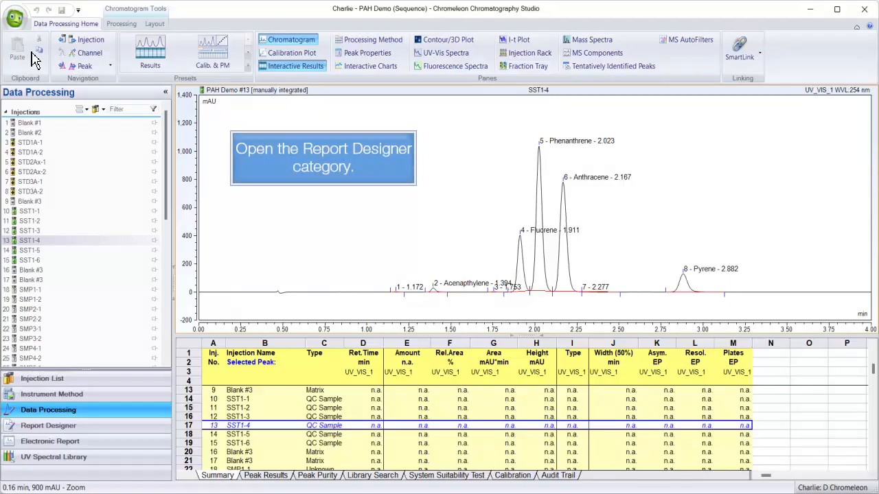
In Report Designer, switch the Category between Thermo Scientific Templates and Templates (2.0)
click(48, 426)
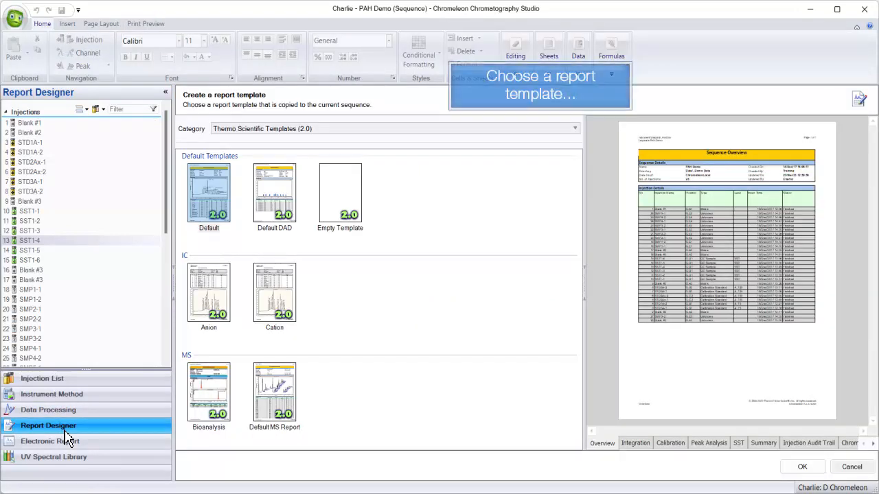
click(574, 129)
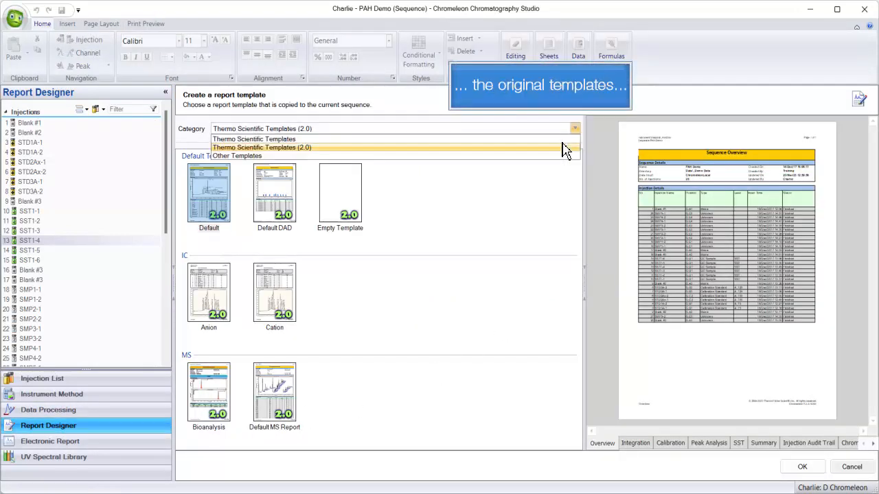
click(254, 139)
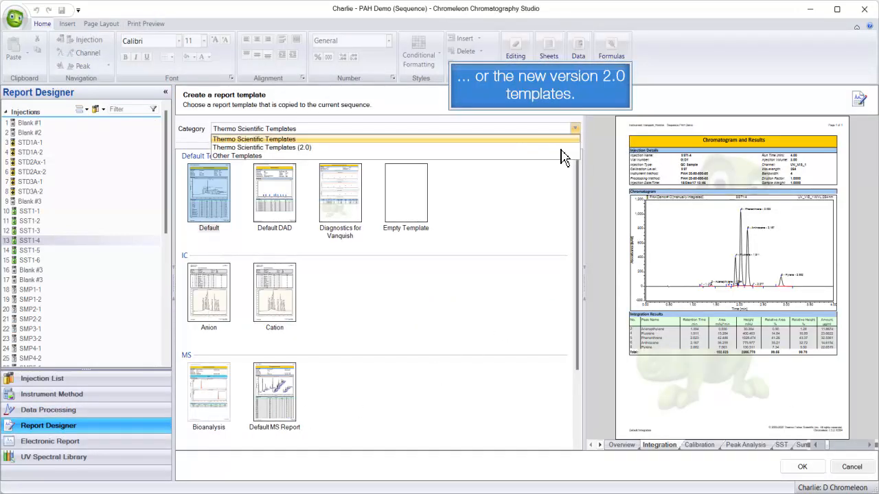
click(262, 147)
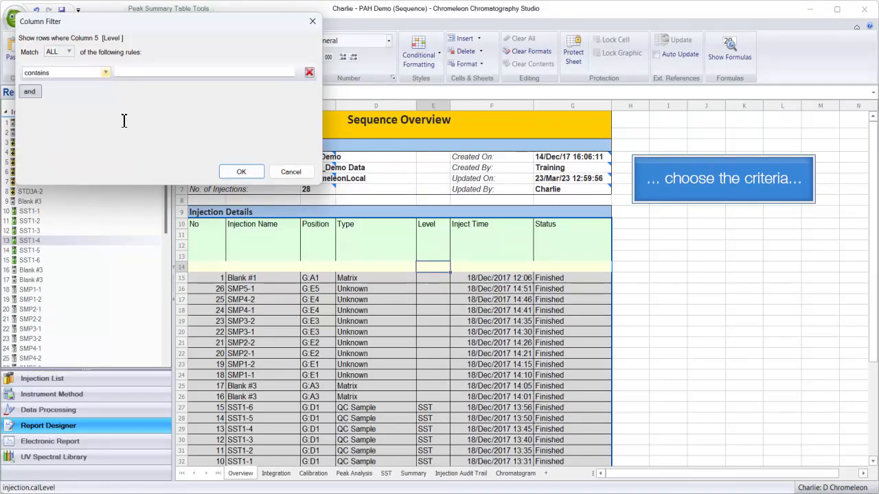
text(SST)
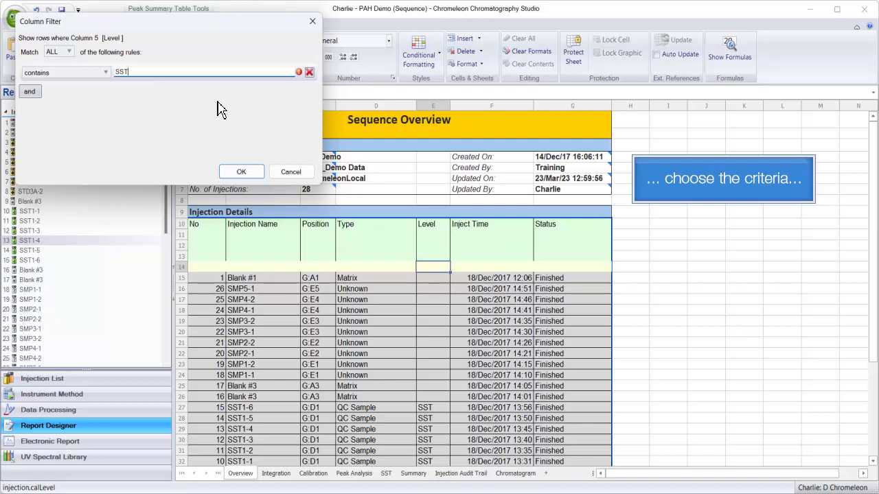
click(242, 170)
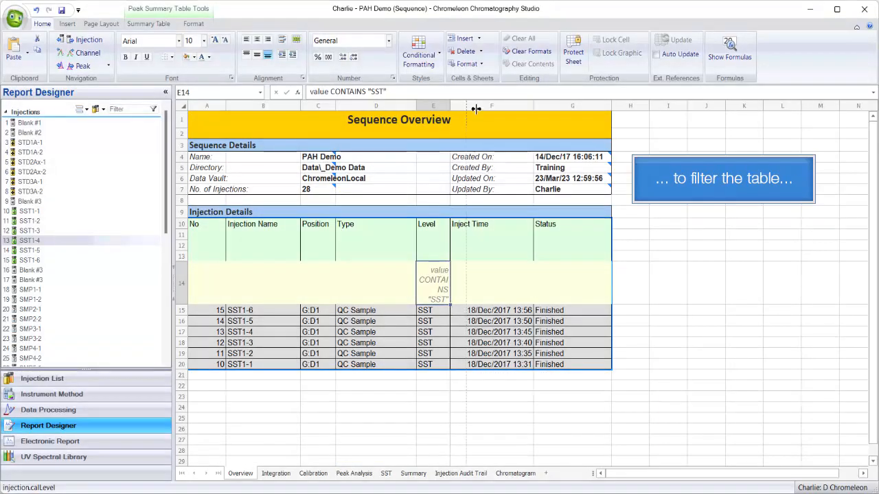
right_click(467, 321)
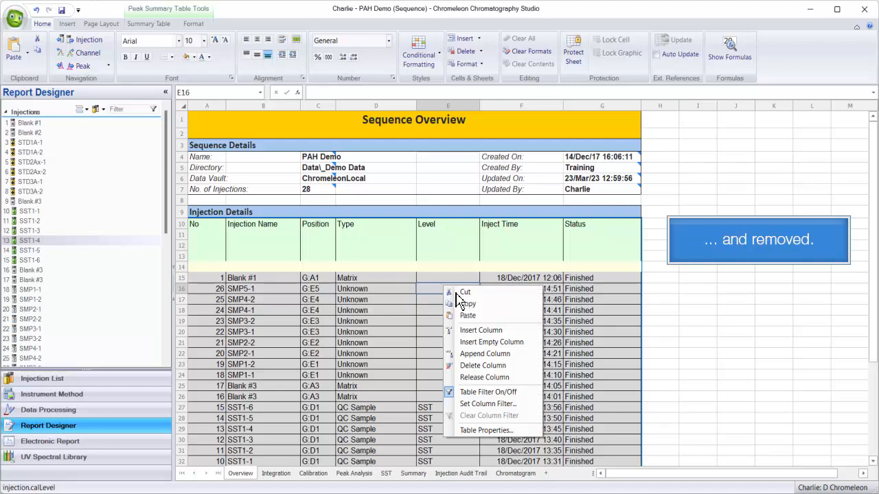
click(412, 473)
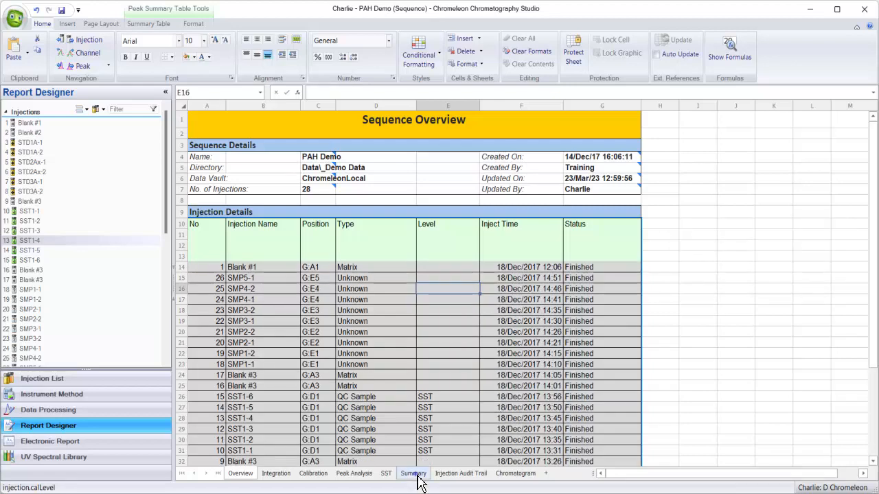
Apply a Greater Than highlight-cell rule to the Summary sheet's Amount column
click(412, 473)
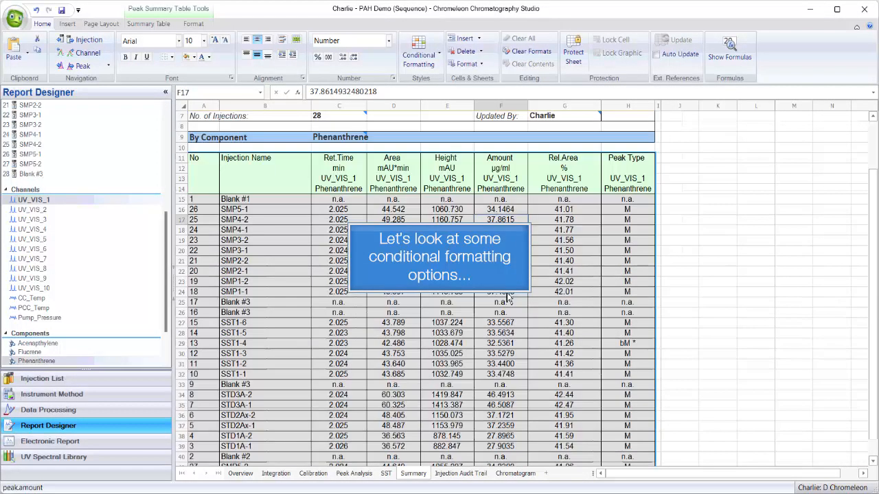
scroll(down, 3)
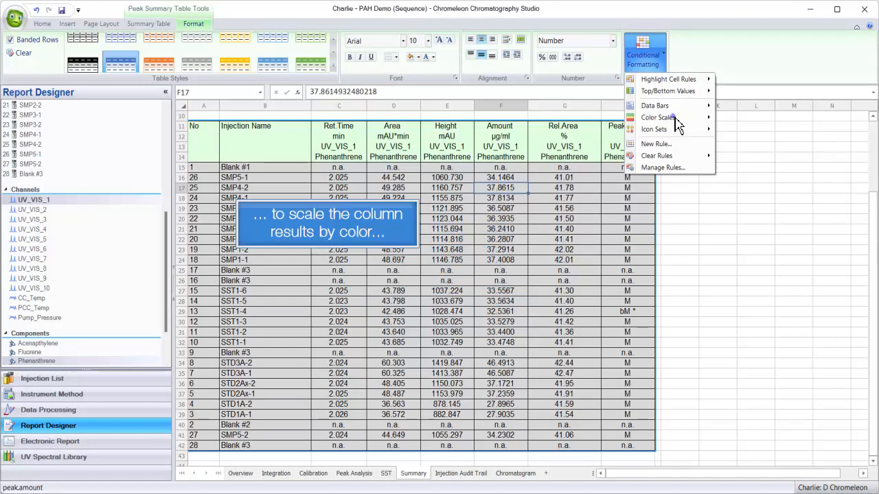
click(656, 117)
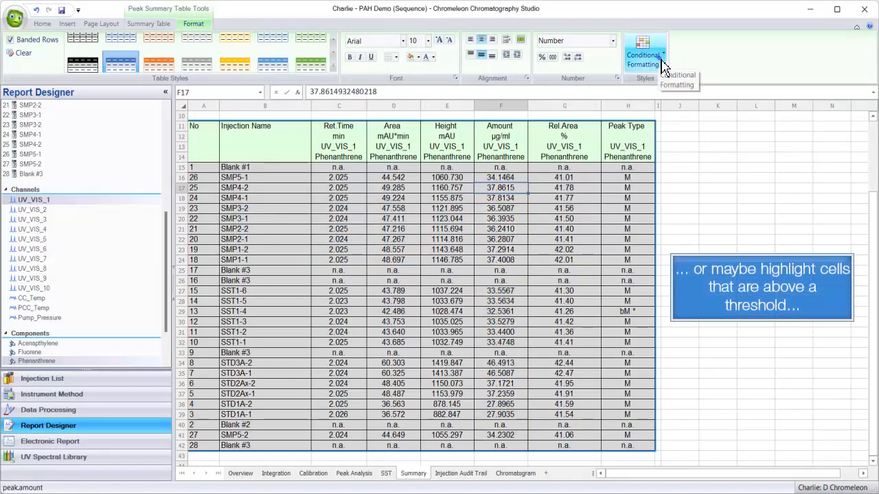
click(643, 52)
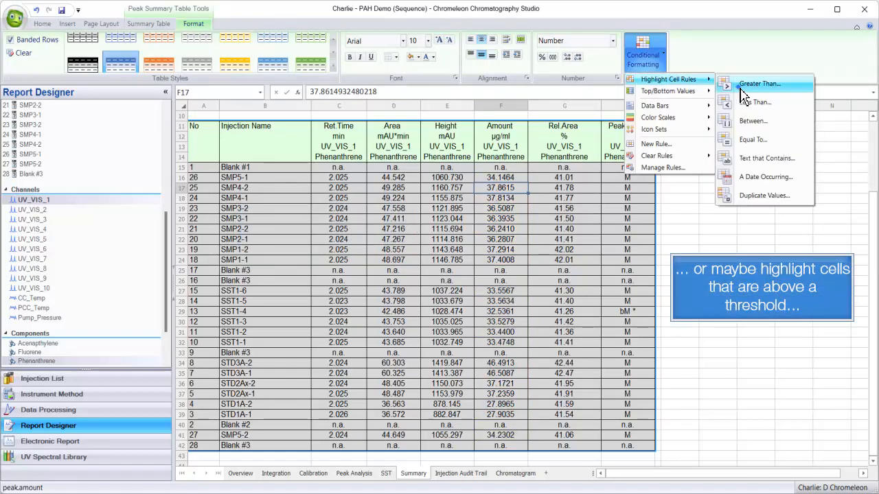
click(758, 84)
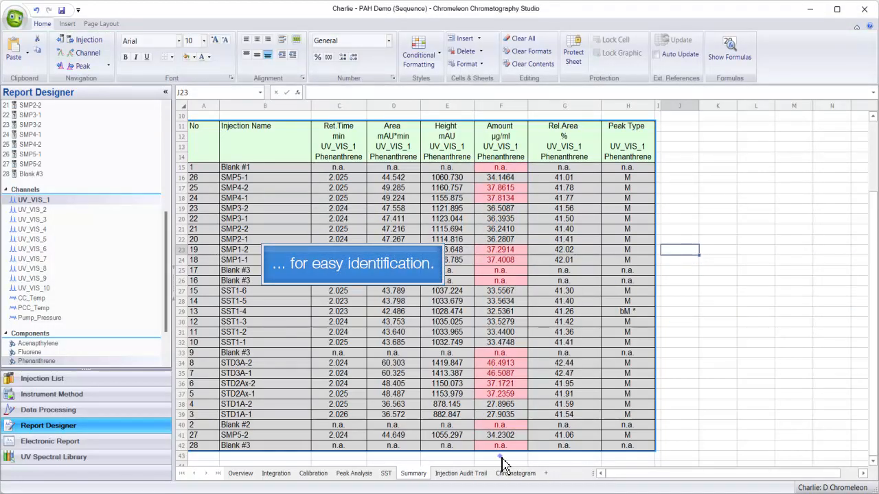
scroll(down, 3)
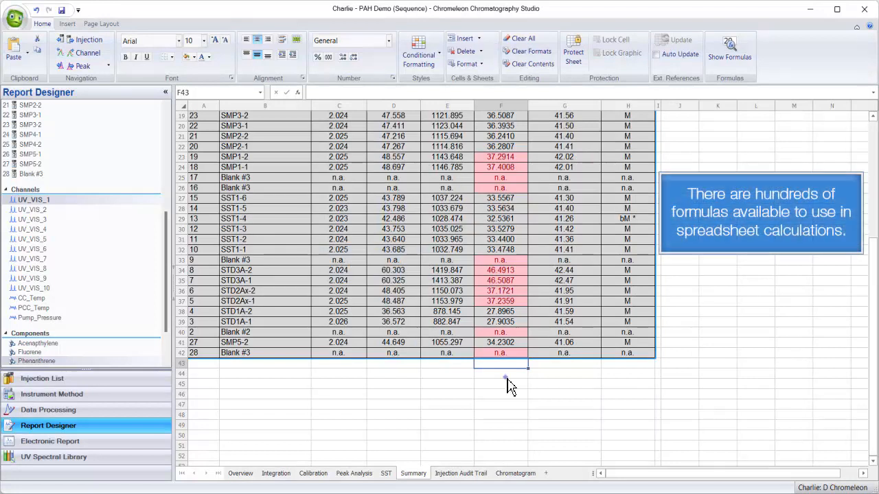
text(=)
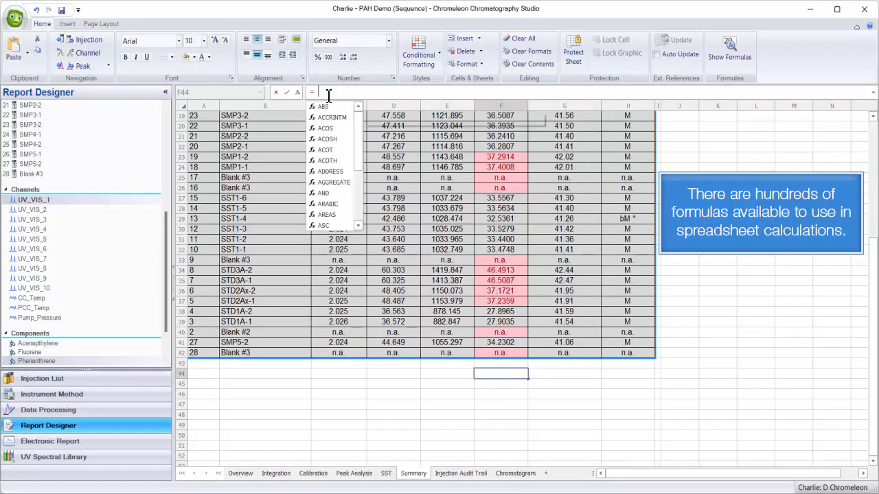
text(a)
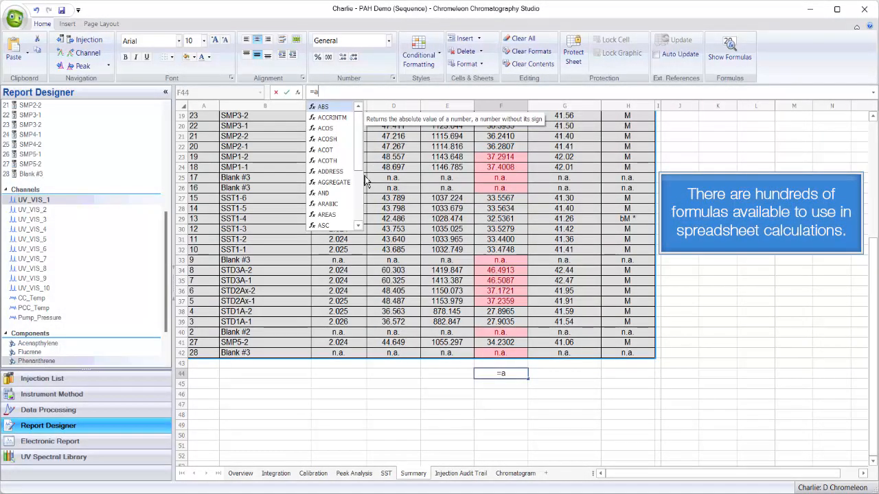
text(g)
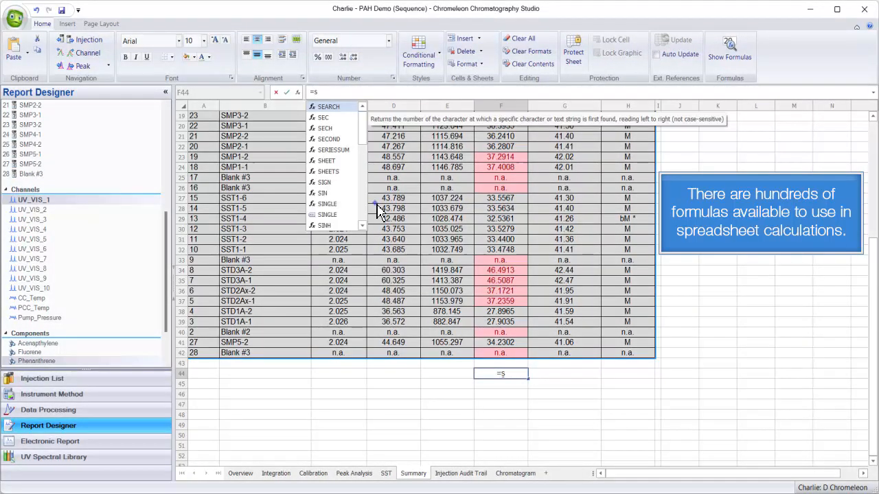
scroll(down, 3)
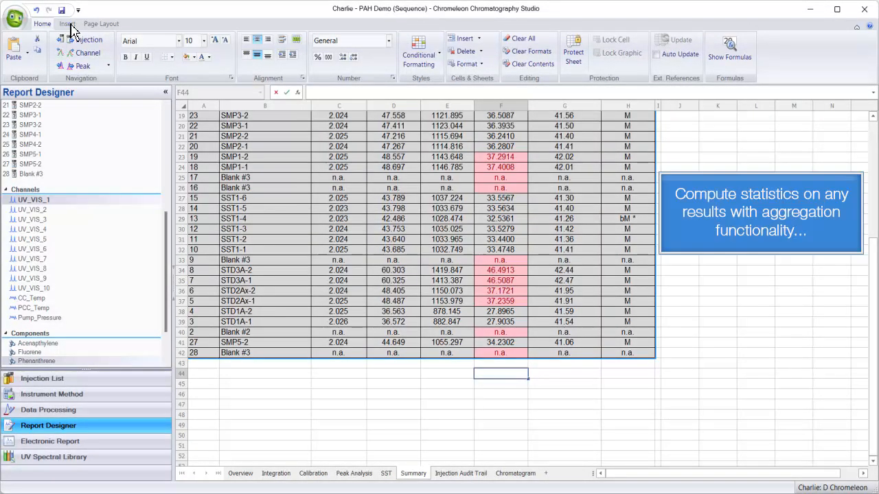
Create a report formula selecting QC Sample injections with names containing SST1- for RSD of peak.amount
click(66, 23)
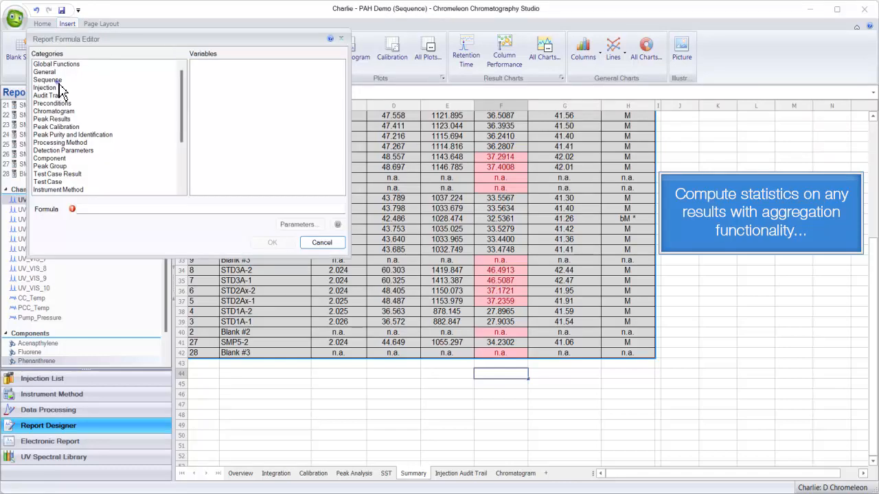
click(47, 80)
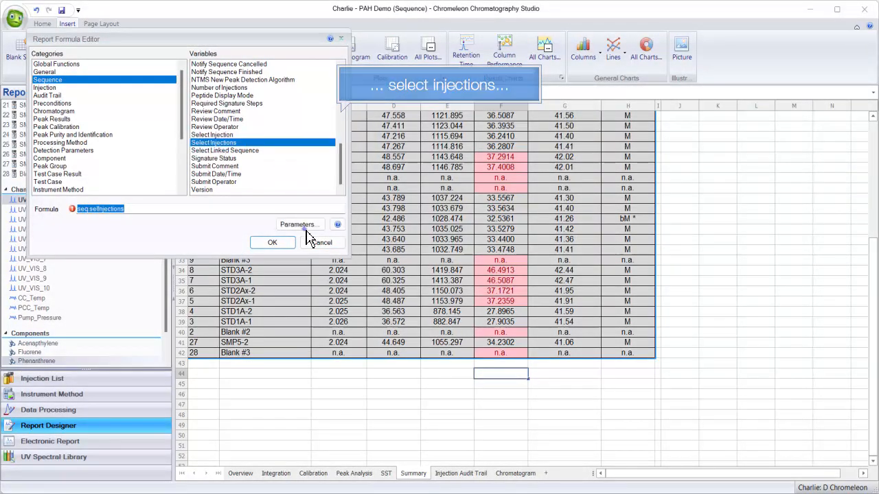
click(297, 226)
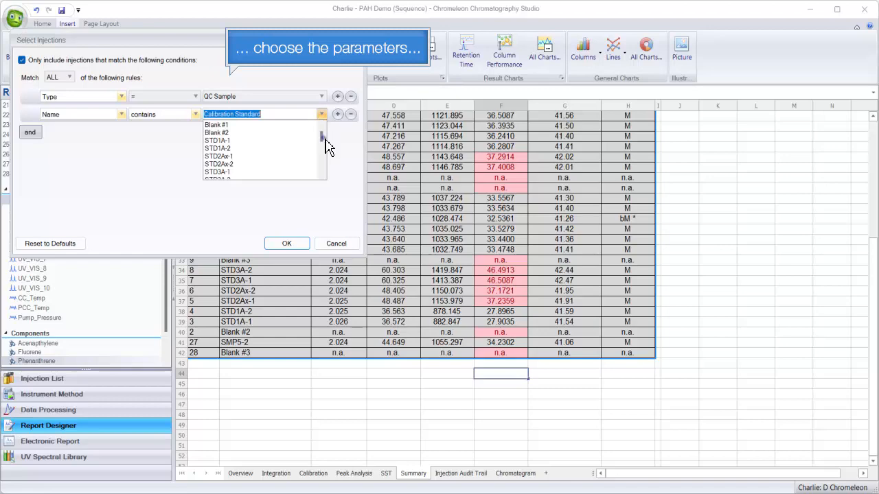
scroll(down, 3)
text(SST1-)
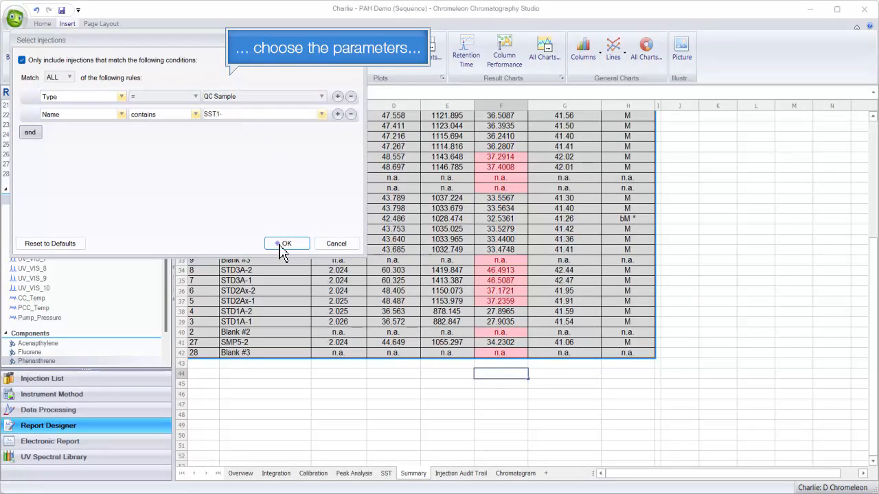
click(285, 245)
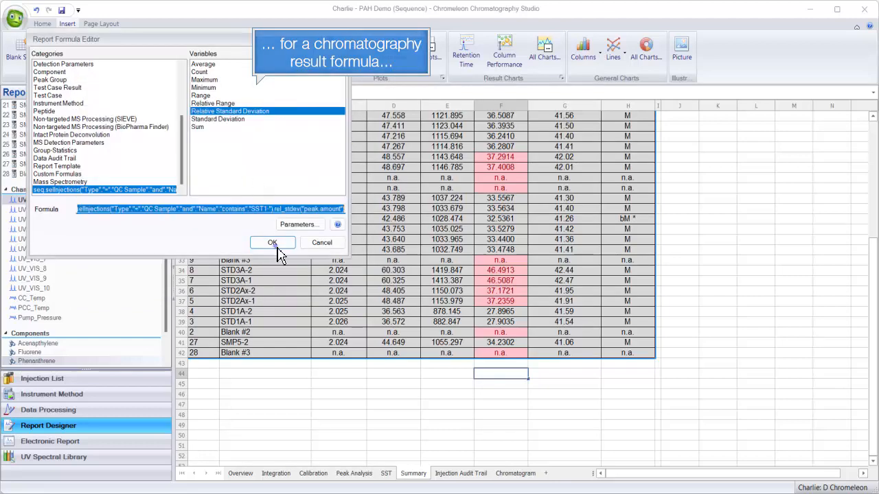
Confirm the formula and assign its Component to Anthracene in the report variable properties
click(272, 242)
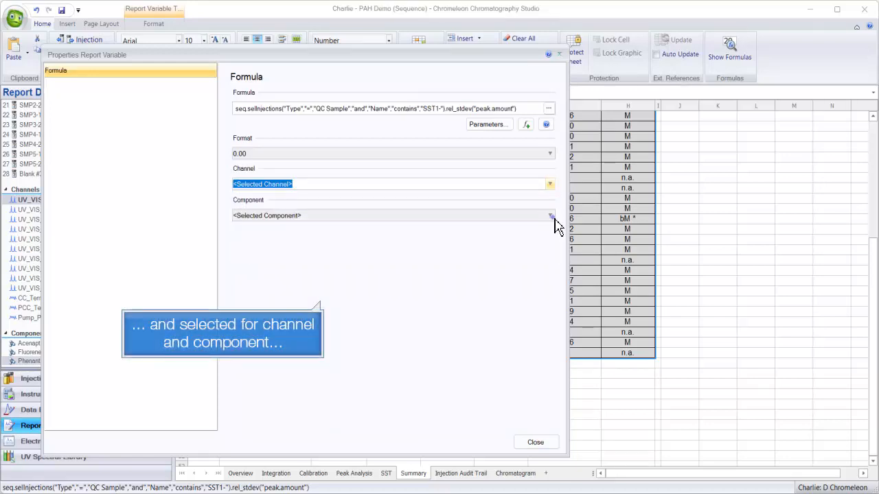
click(549, 216)
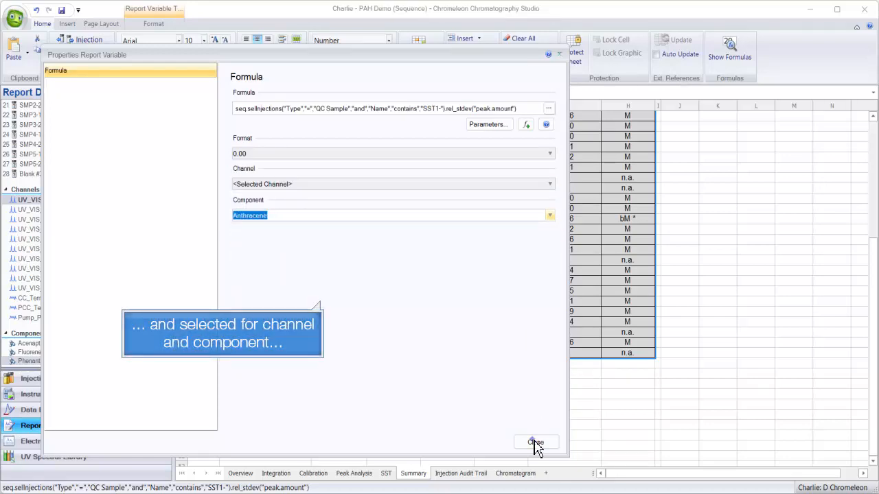
click(536, 443)
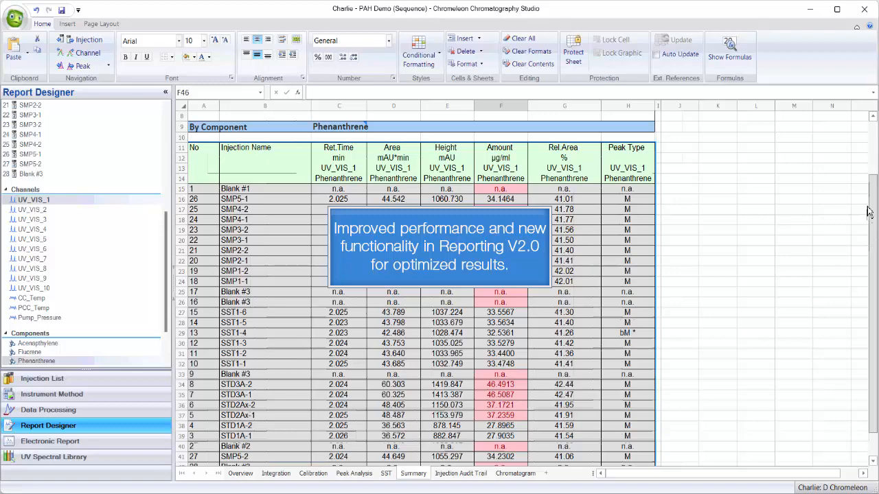
Scroll down the Summary sheet to reveal the SST Amount cell showing 1.37
scroll(down, 3)
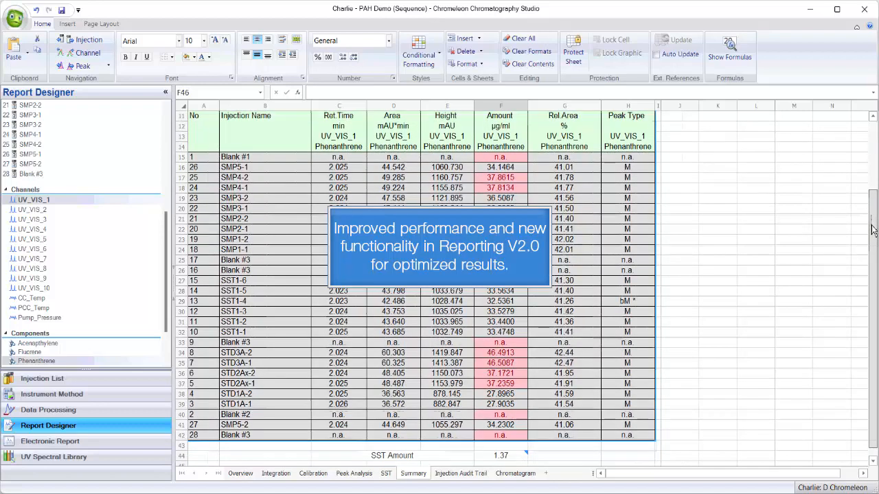